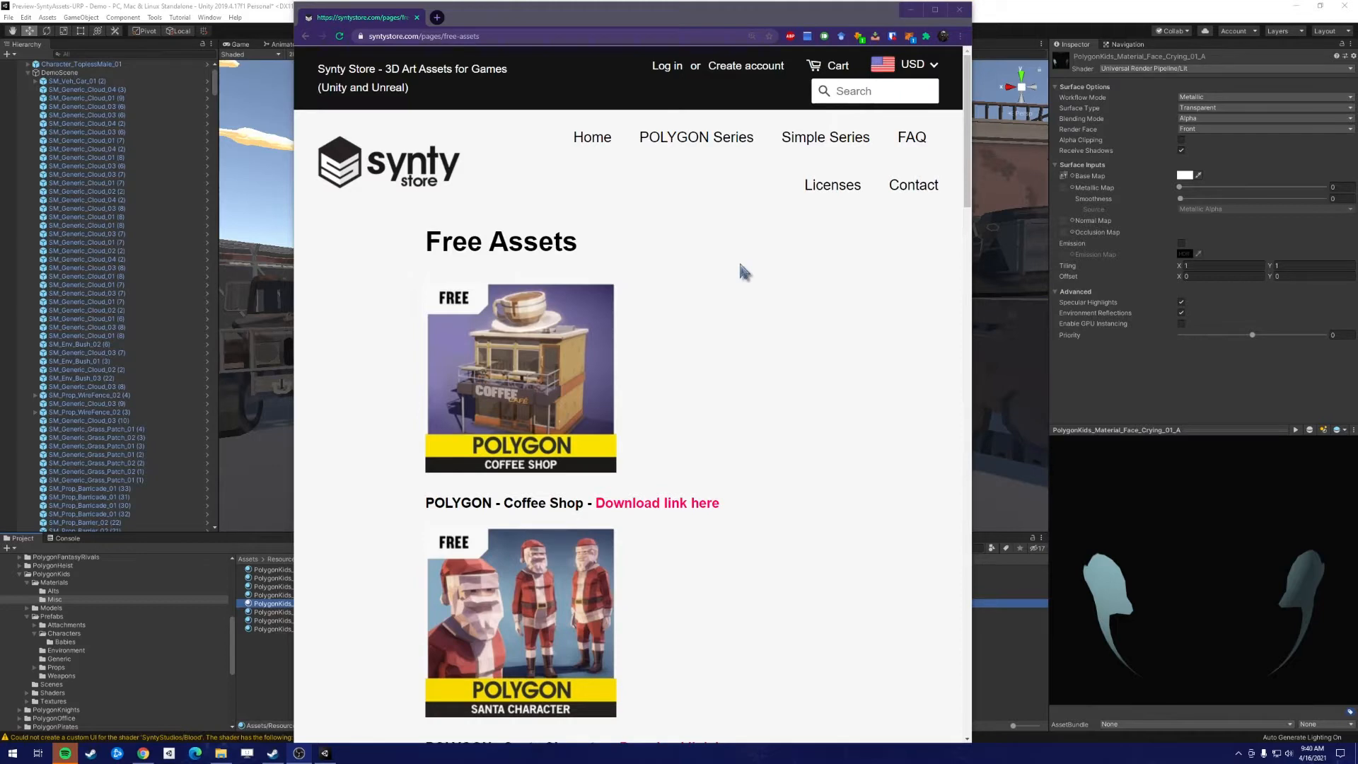
{"action": "mouse_move", "coordinate": [742, 283]}
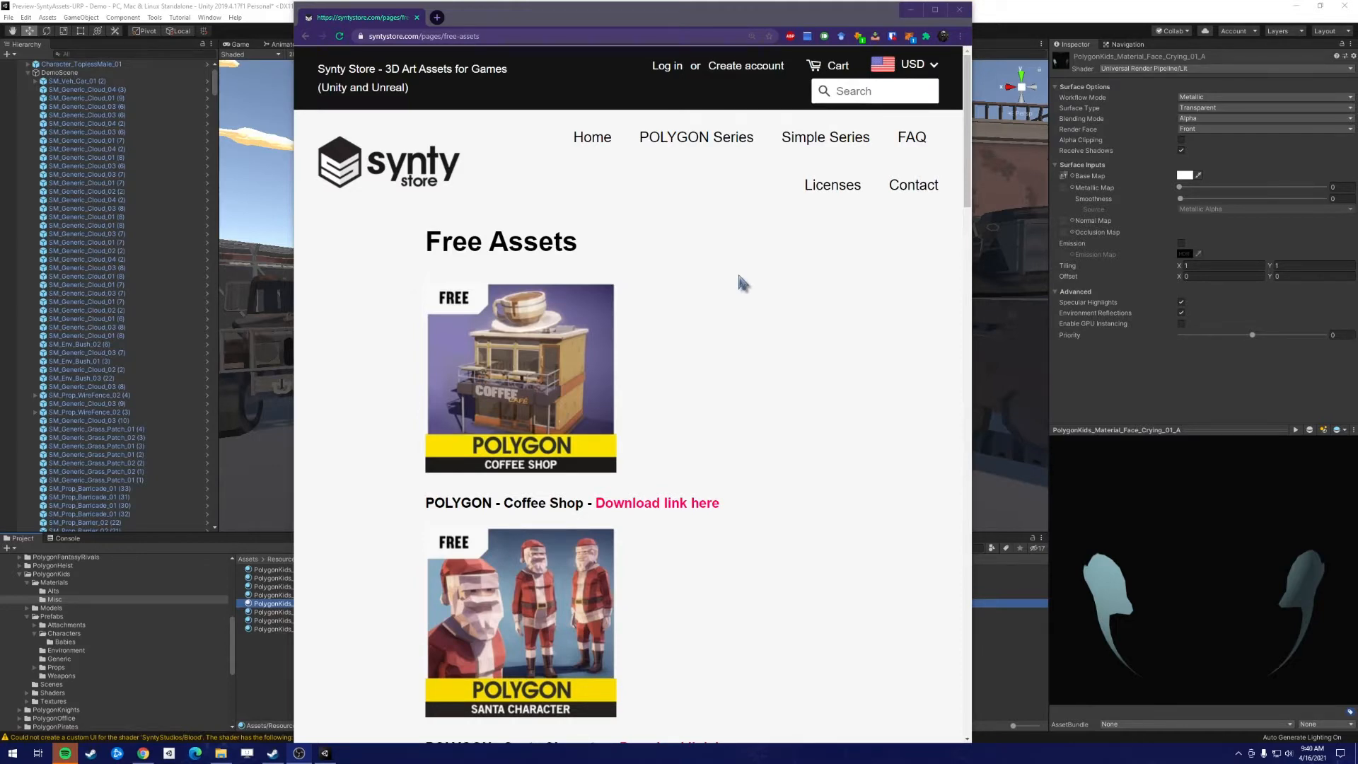
Step: Scroll the Synty free assets page down to the POLYGON Adult Face Plates Pack
{"action": "scroll", "scroll_direction": "down", "scroll_amount": 3}
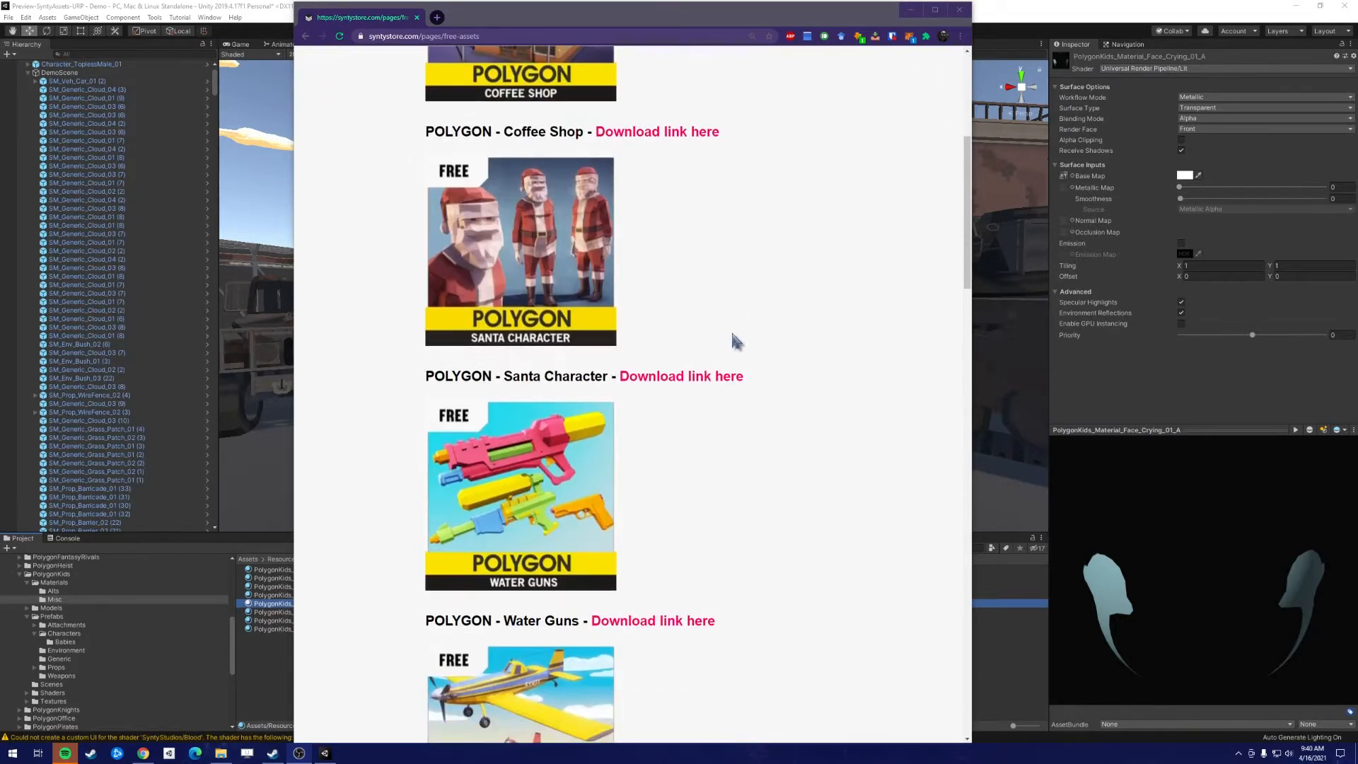
{"action": "scroll", "scroll_direction": "down", "scroll_amount": 3}
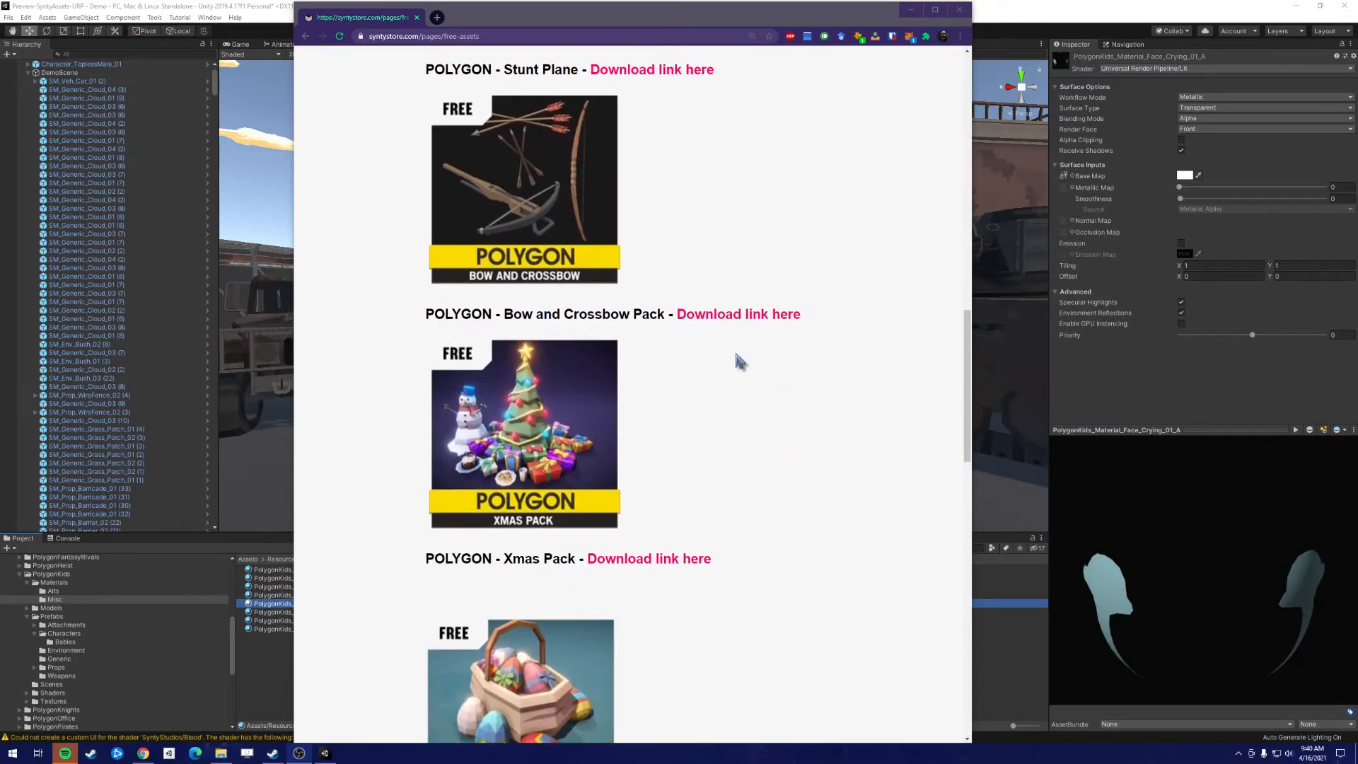
{"action": "mouse_move", "coordinate": [736, 405]}
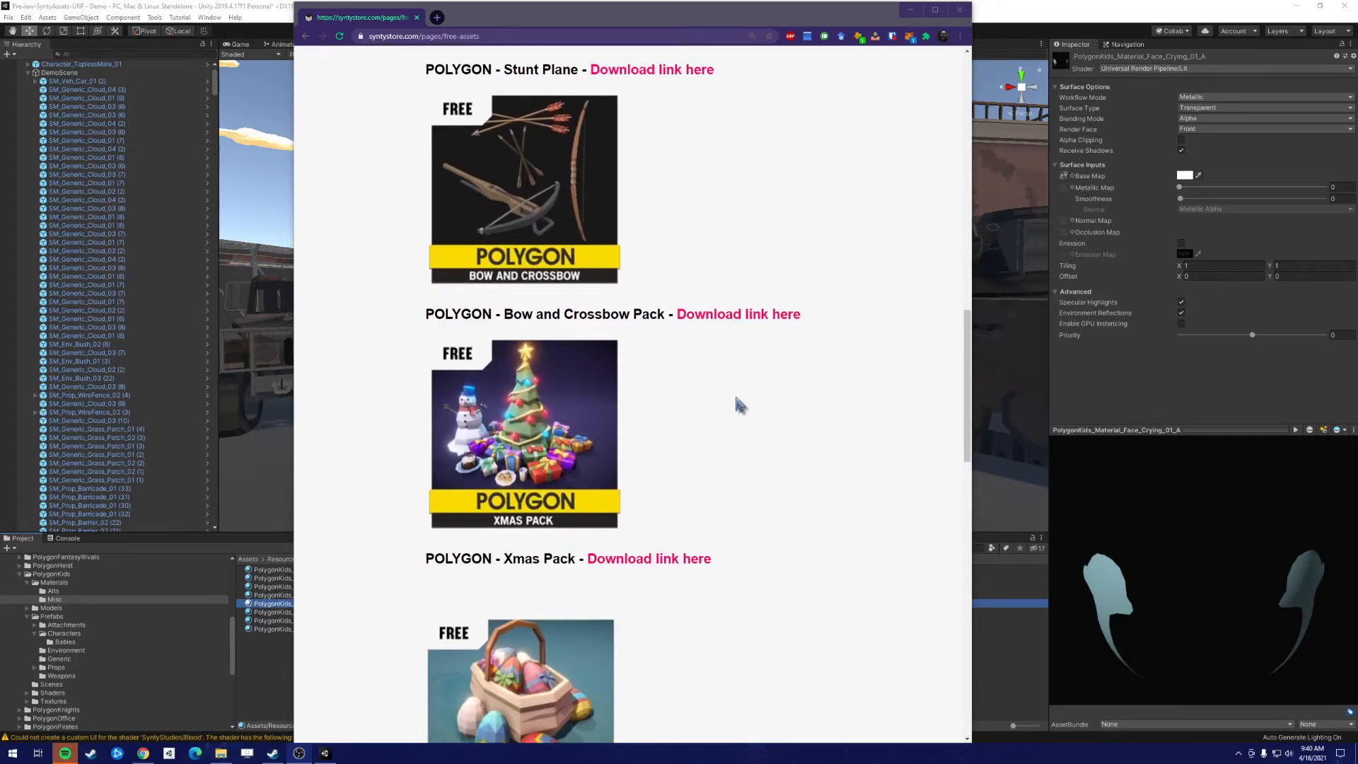
{"action": "scroll", "scroll_direction": "down", "scroll_amount": 3}
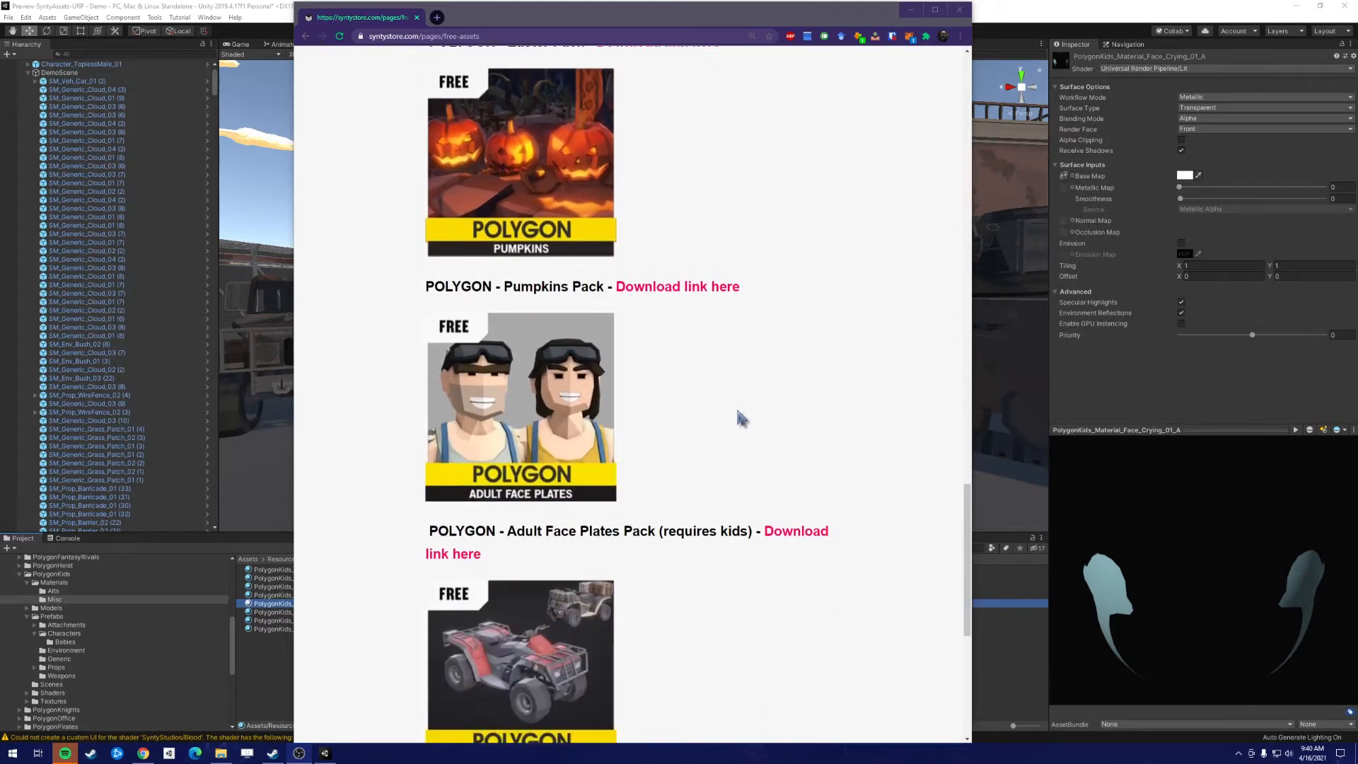
{"action": "mouse_move", "coordinate": [789, 521]}
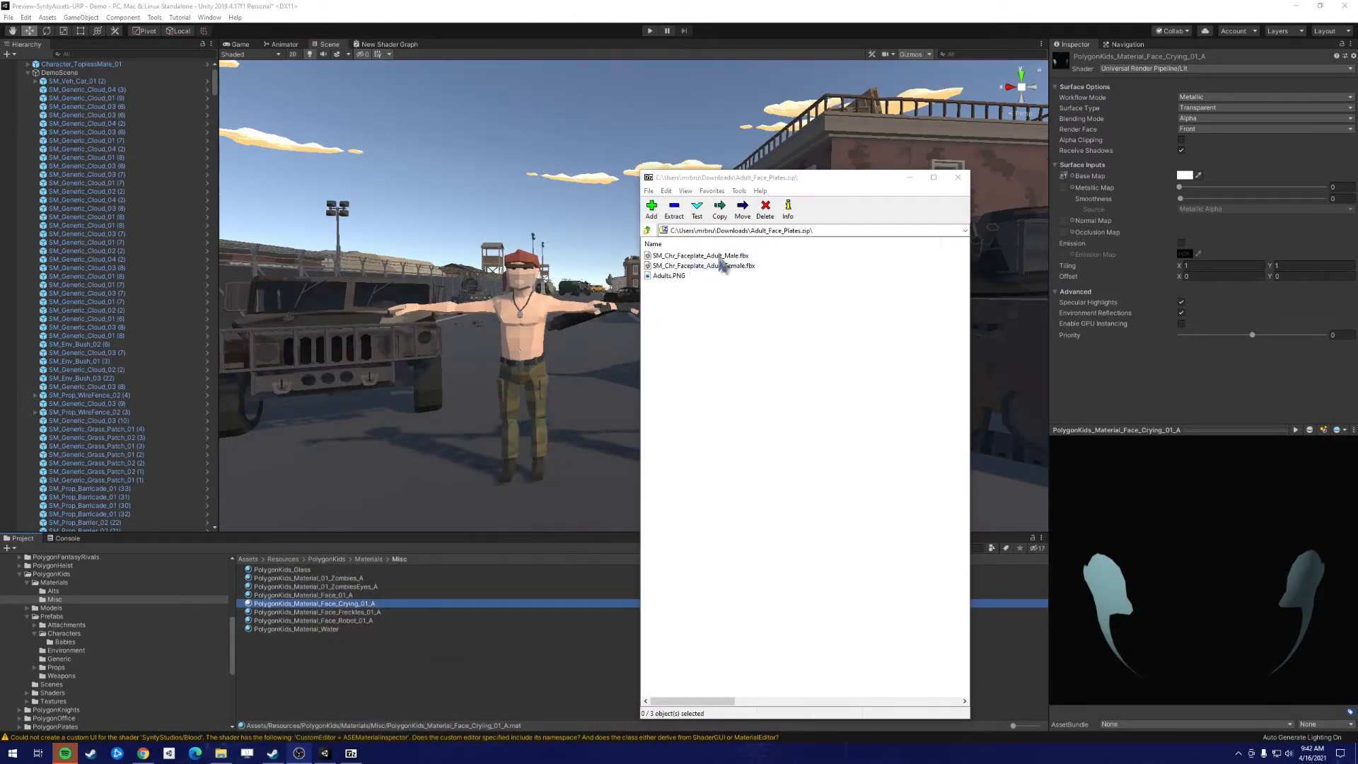
{"action": "mouse_move", "coordinate": [719, 266]}
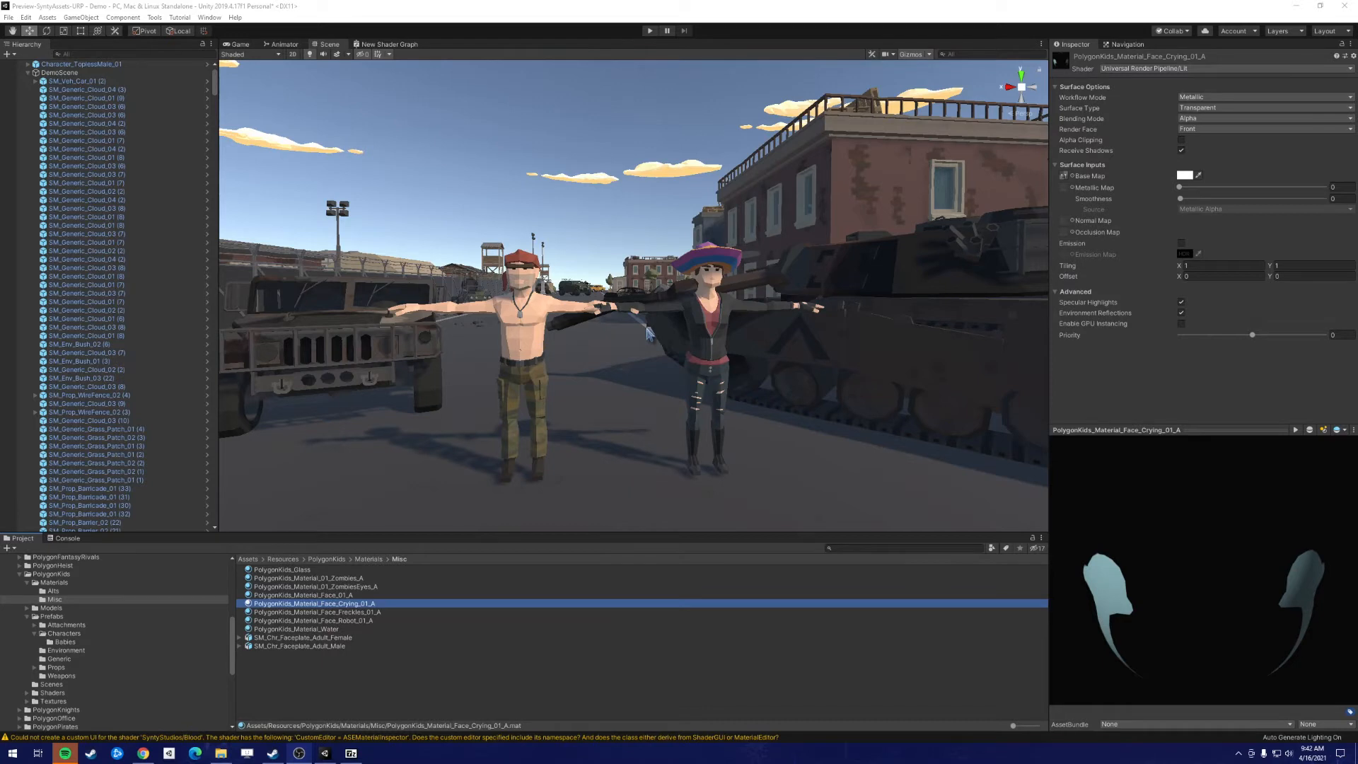
{"action": "mouse_move", "coordinate": [602, 359]}
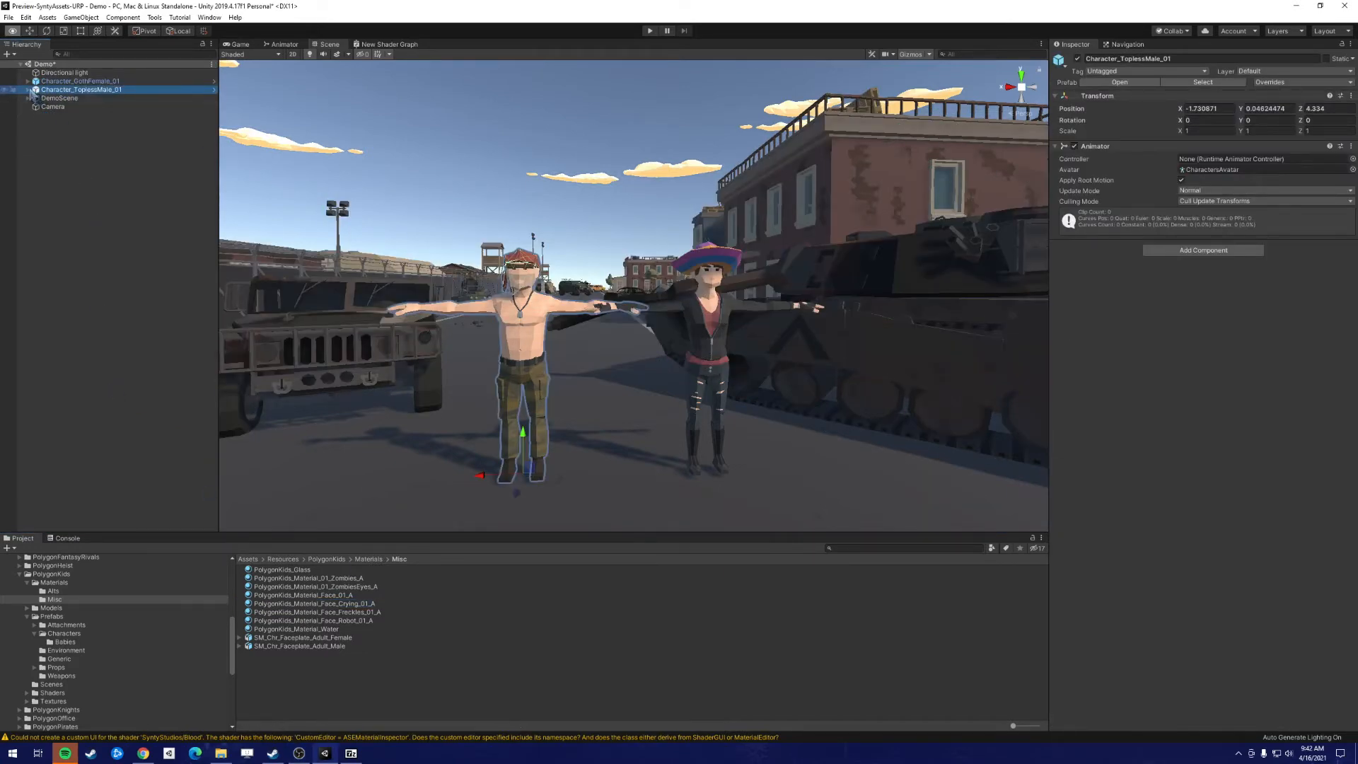
Step: Expand Character_ToplessMale_01's skeleton and select its Head bone as the face plate parent
{"action": "left_click", "coordinate": [31, 90]}
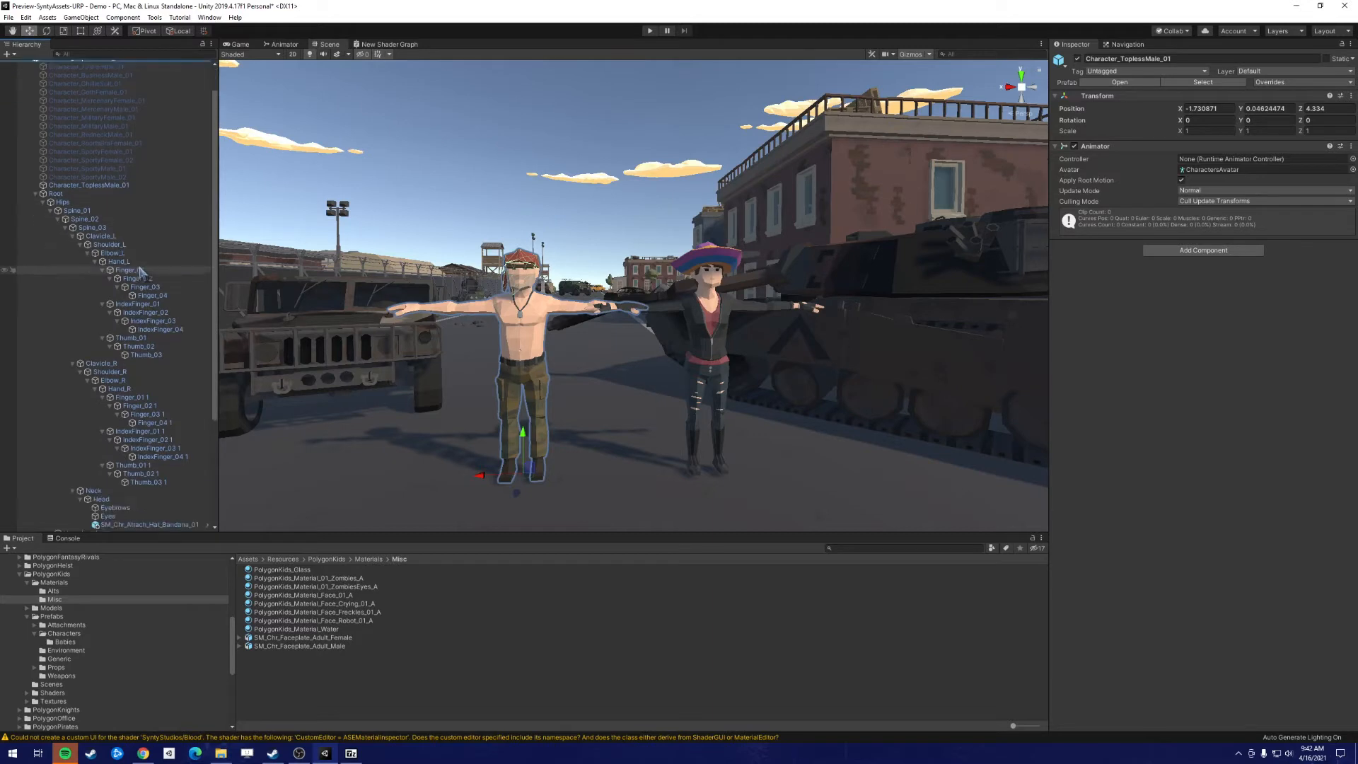
{"action": "left_click", "coordinate": [101, 371]}
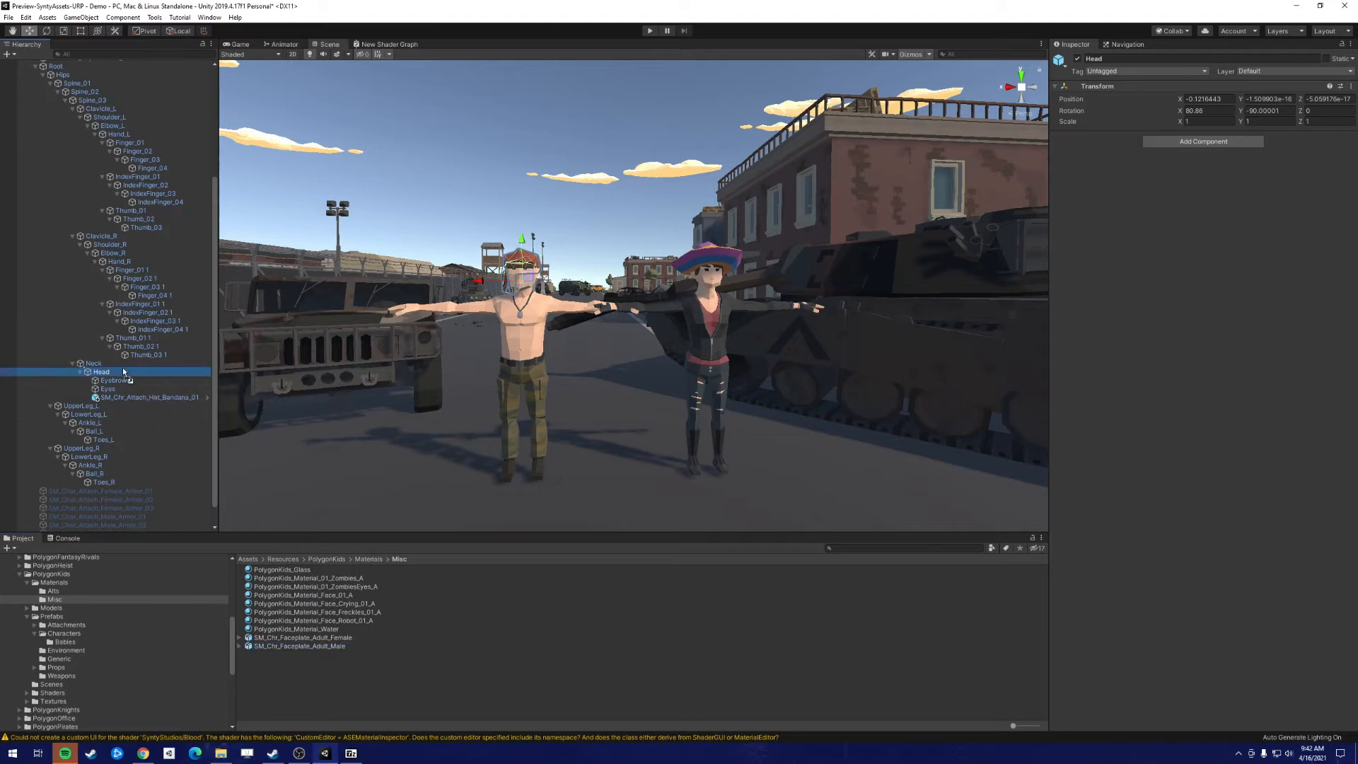
{"action": "left_click", "coordinate": [146, 405]}
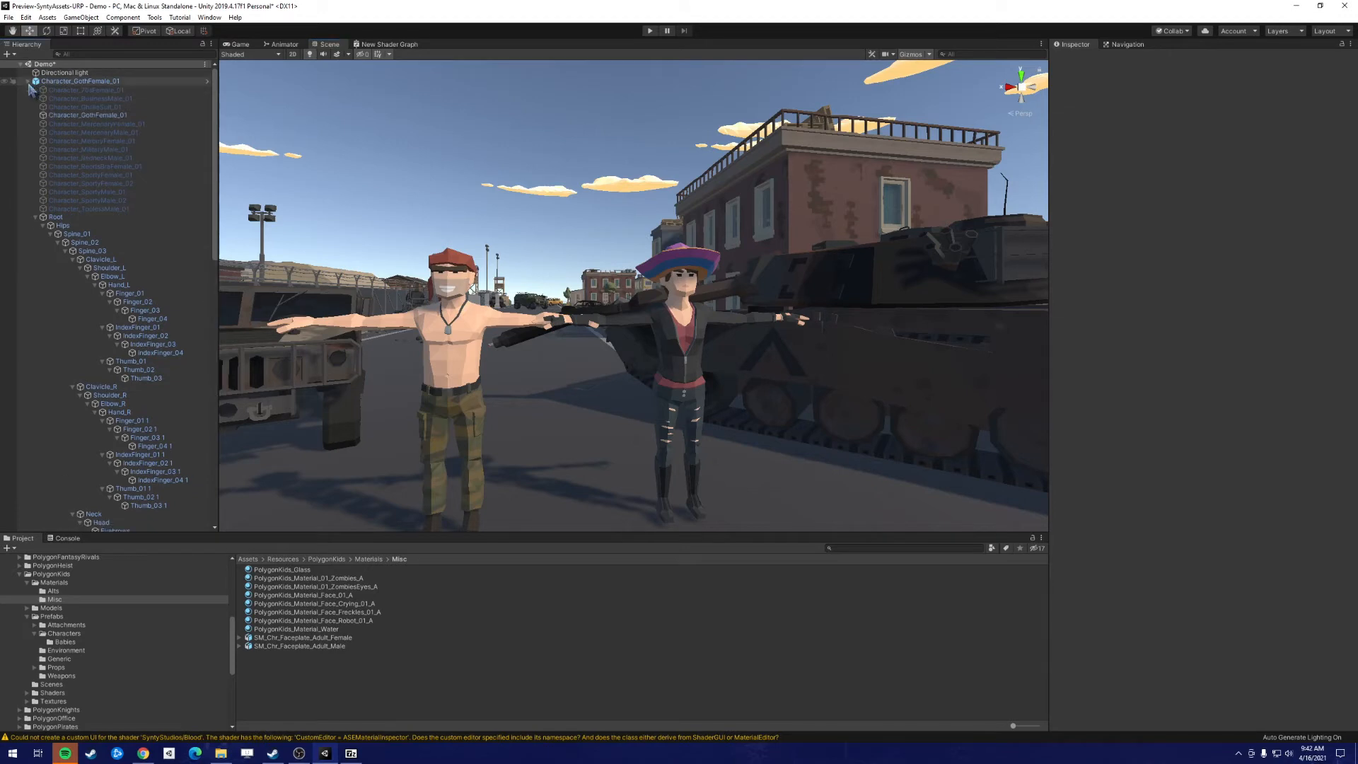
Step: Scroll the Hierarchy to Character_GothFemale_01's Head bone for the adult female face plate
{"action": "scroll", "scroll_direction": "down", "scroll_amount": 3}
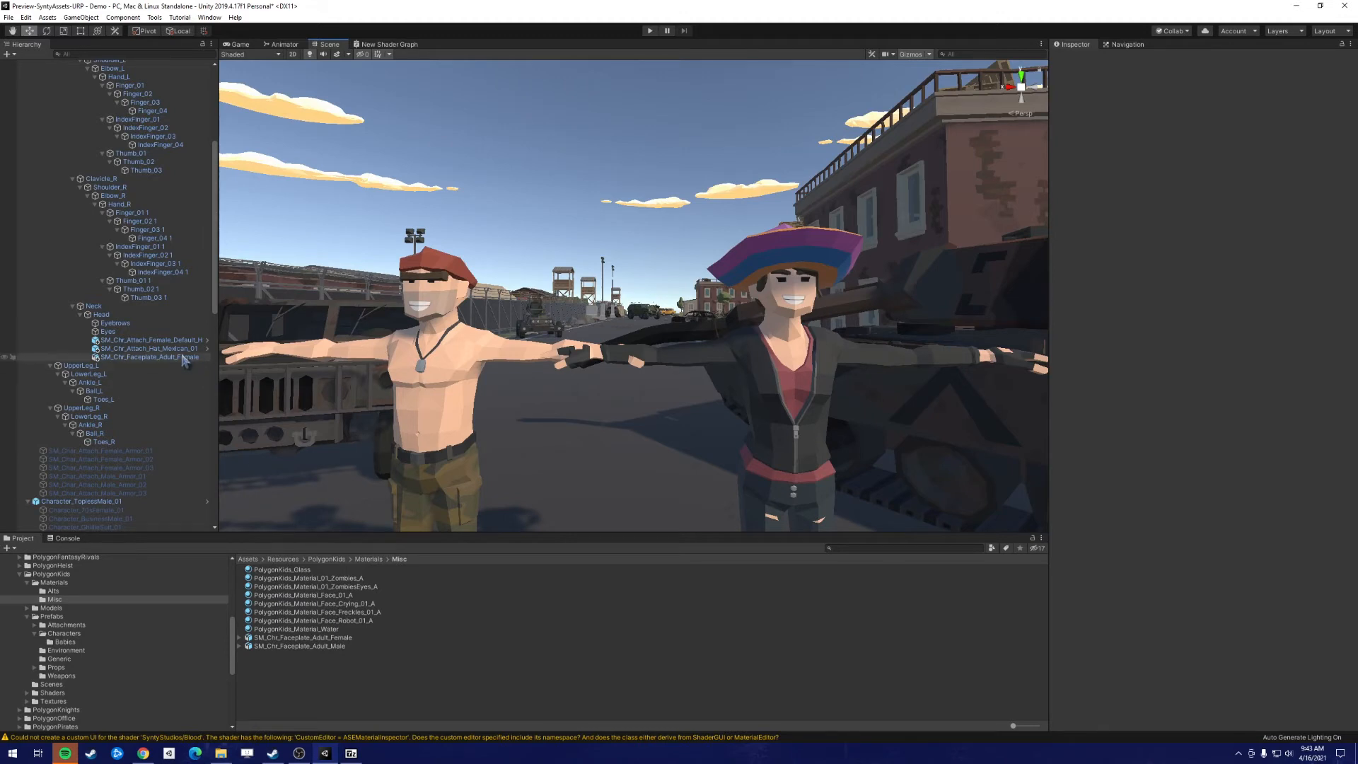
Step: Select SM_Chr_Faceplate_Adult_Female and scroll the Inspector to its Mesh Renderer materials
{"action": "left_click", "coordinate": [151, 357]}
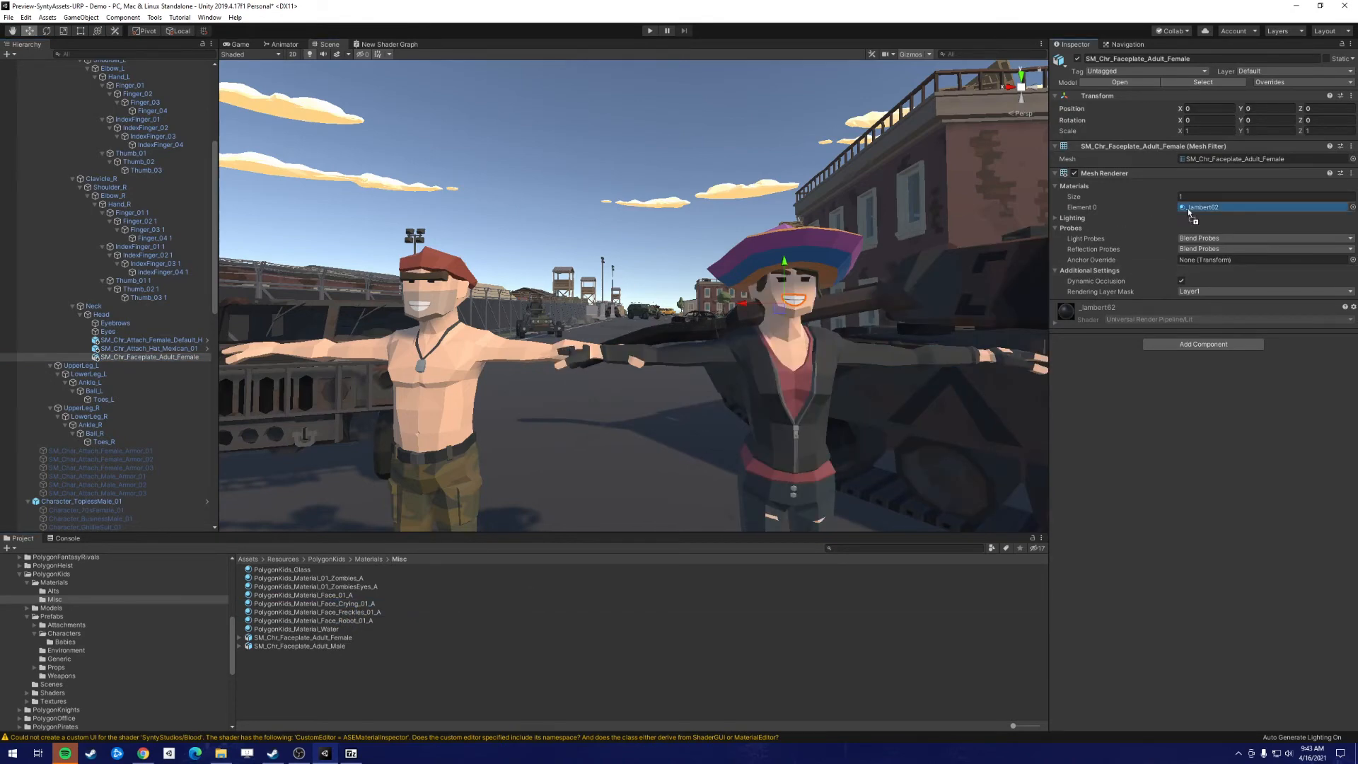
{"action": "scroll", "scroll_direction": "down", "scroll_amount": 3}
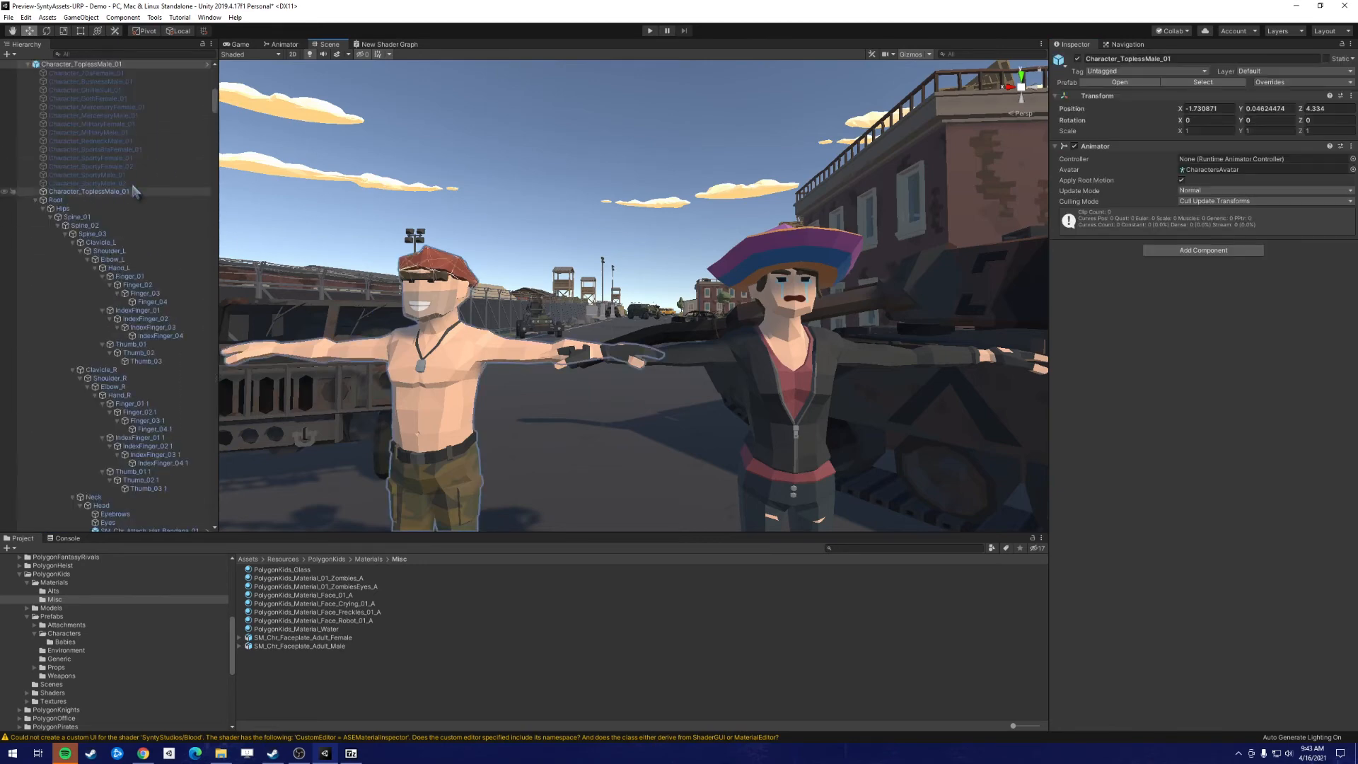
{"action": "scroll", "scroll_direction": "down", "scroll_amount": 3}
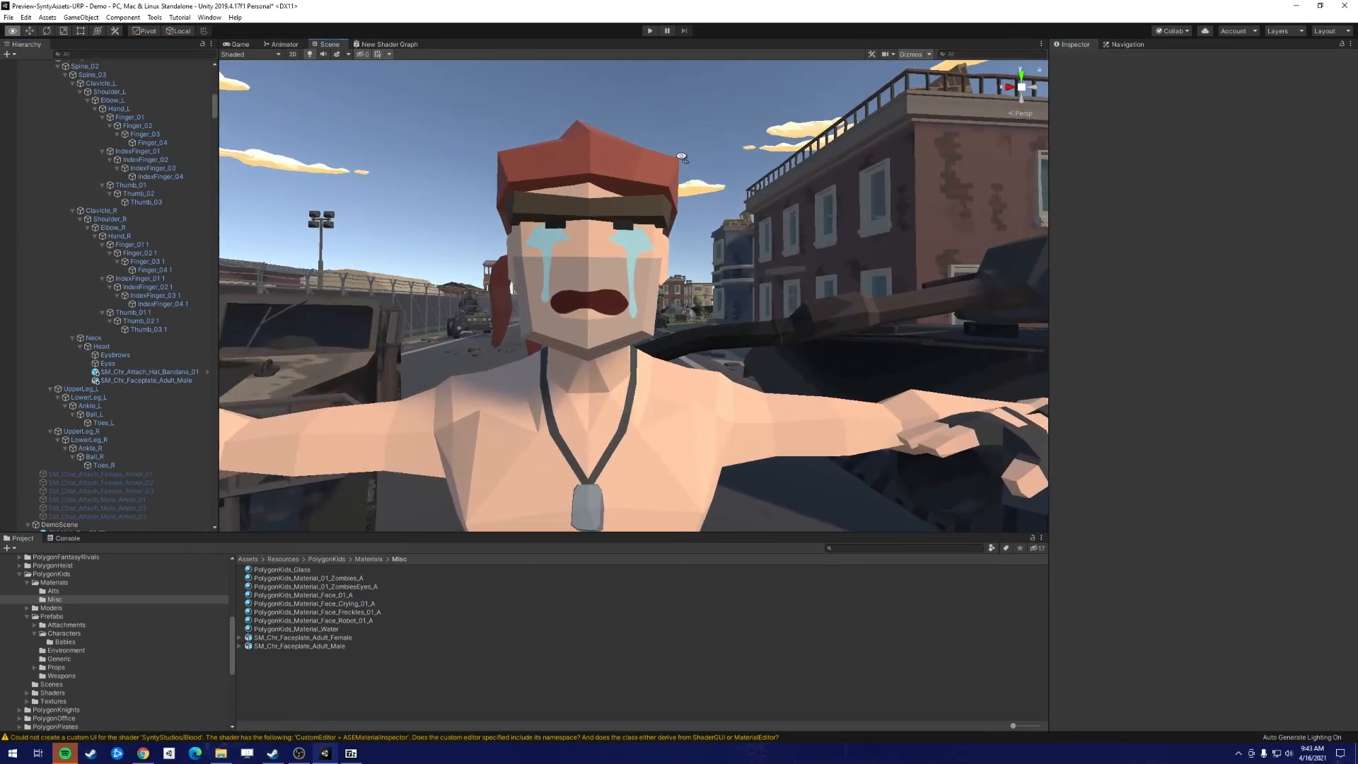
Step: Select SM_Chr_Faceplate_Adult_Male in the Hierarchy to assign its crying face material
{"action": "left_click", "coordinate": [146, 381]}
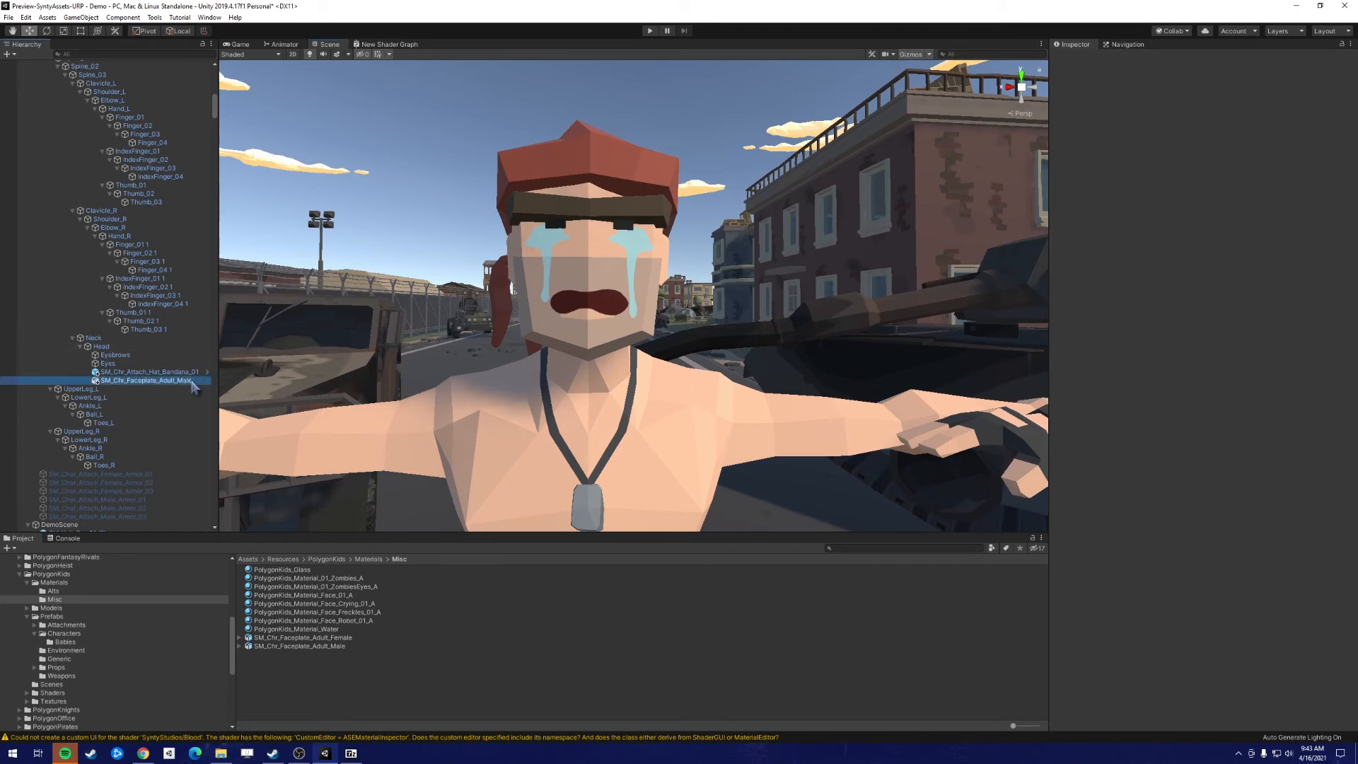
{"action": "left_click", "coordinate": [146, 381]}
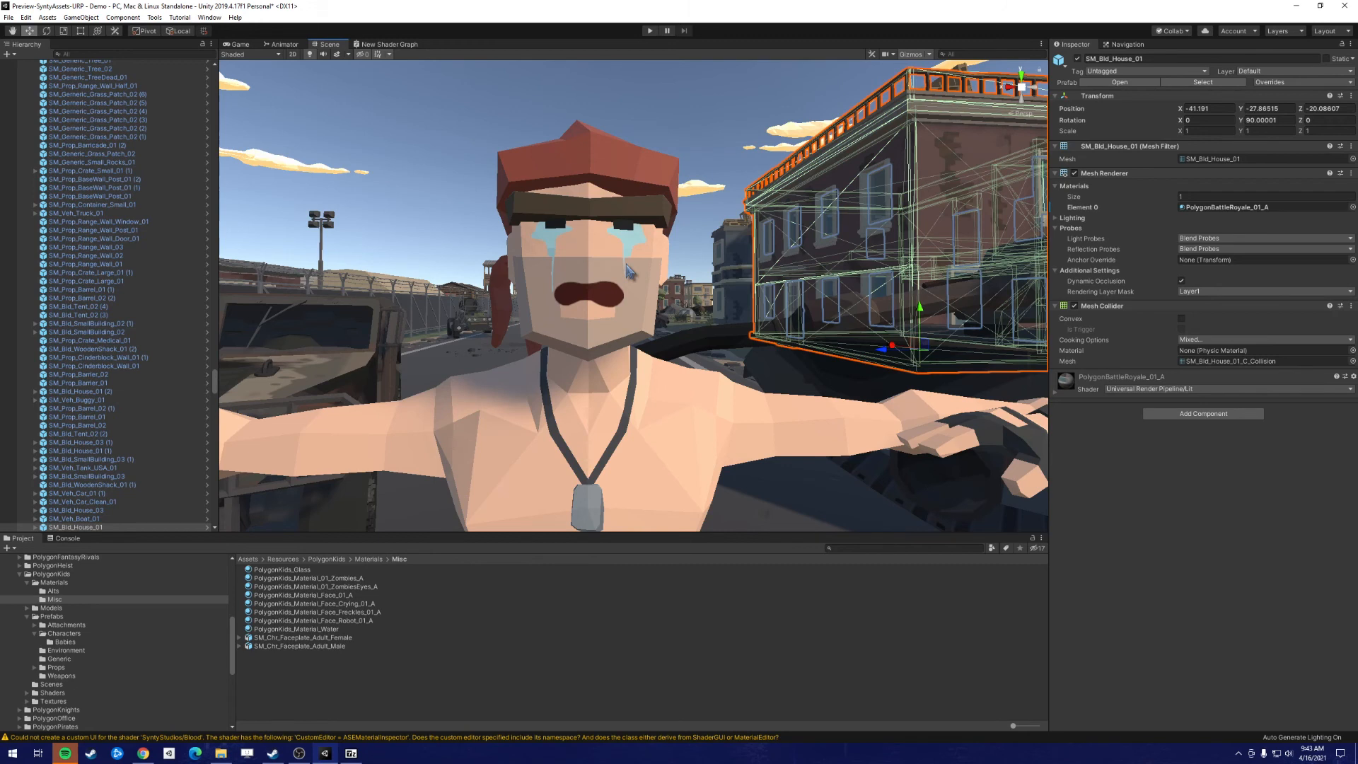
{"action": "mouse_move", "coordinate": [914, 343]}
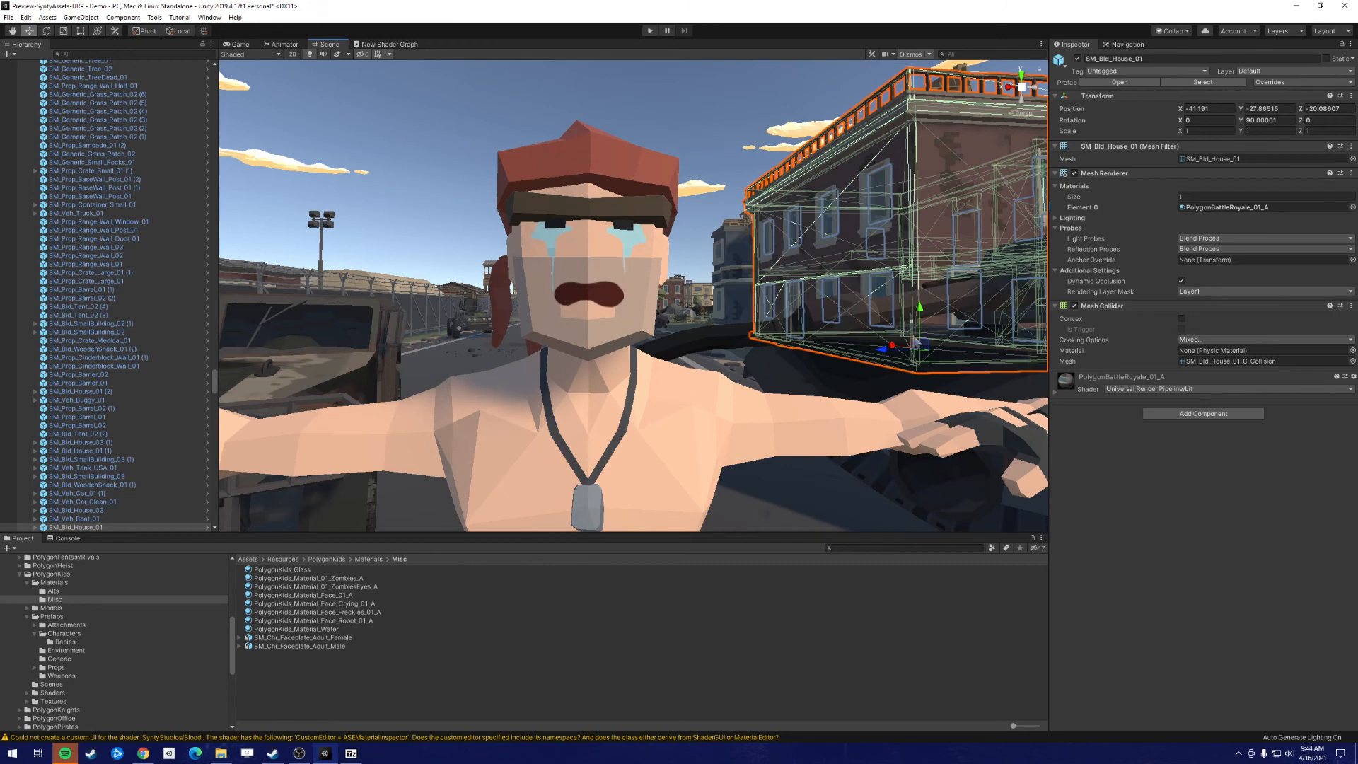
{"action": "mouse_move", "coordinate": [1117, 491]}
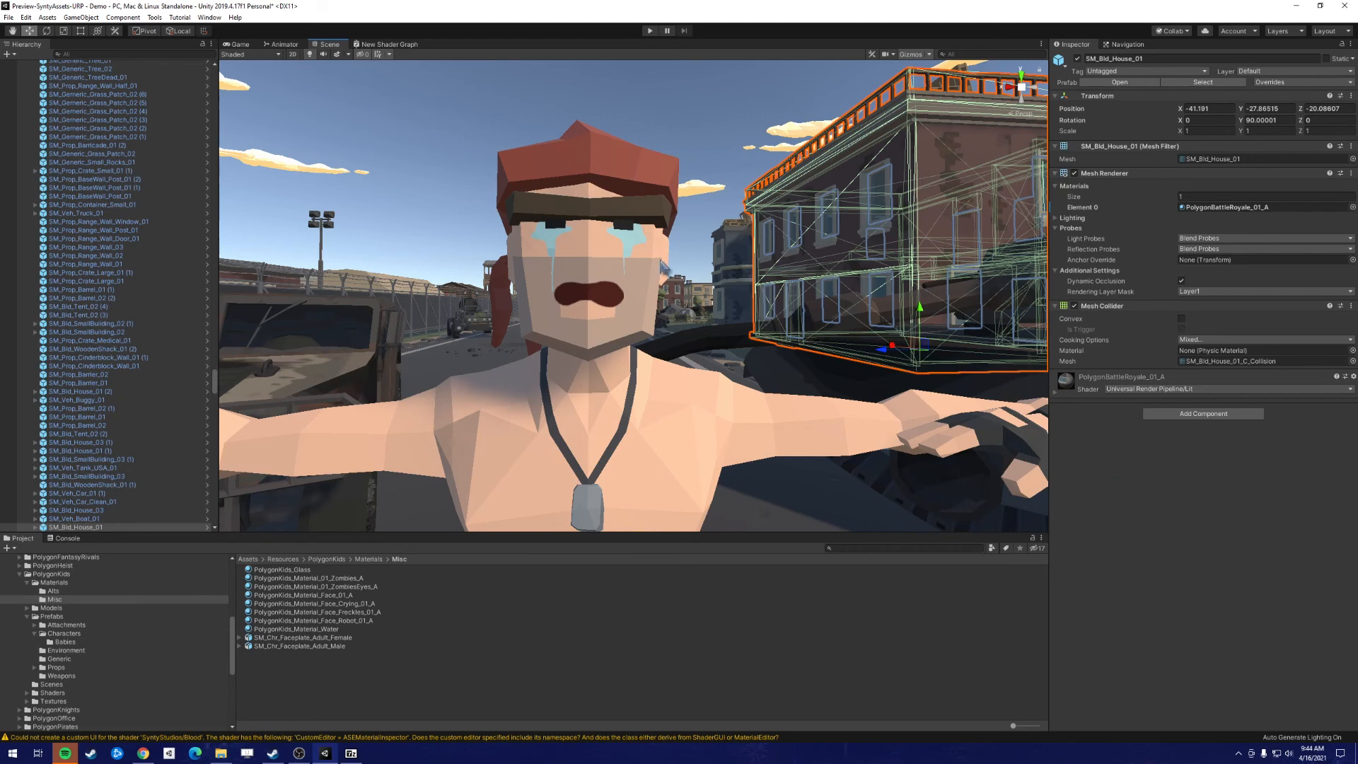
{"action": "mouse_move", "coordinate": [599, 205]}
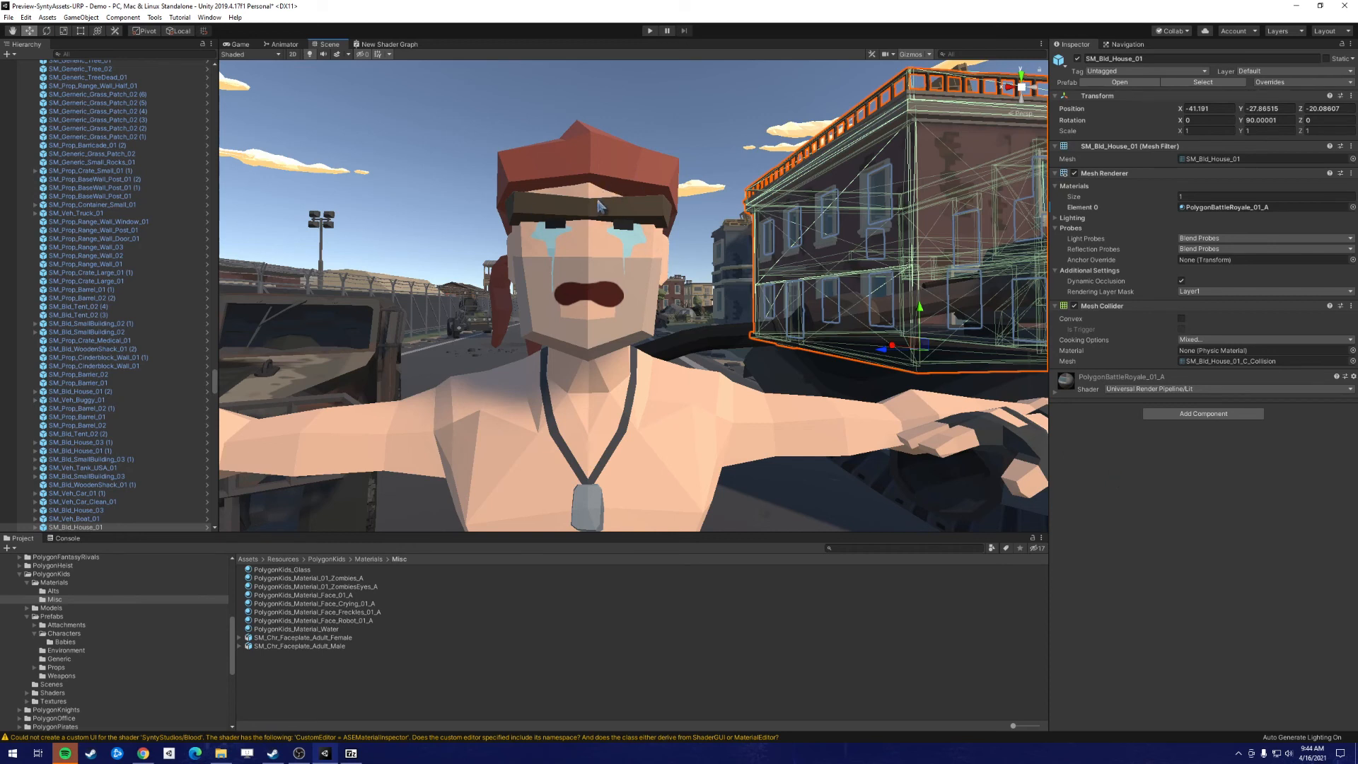
{"action": "mouse_move", "coordinate": [589, 214]}
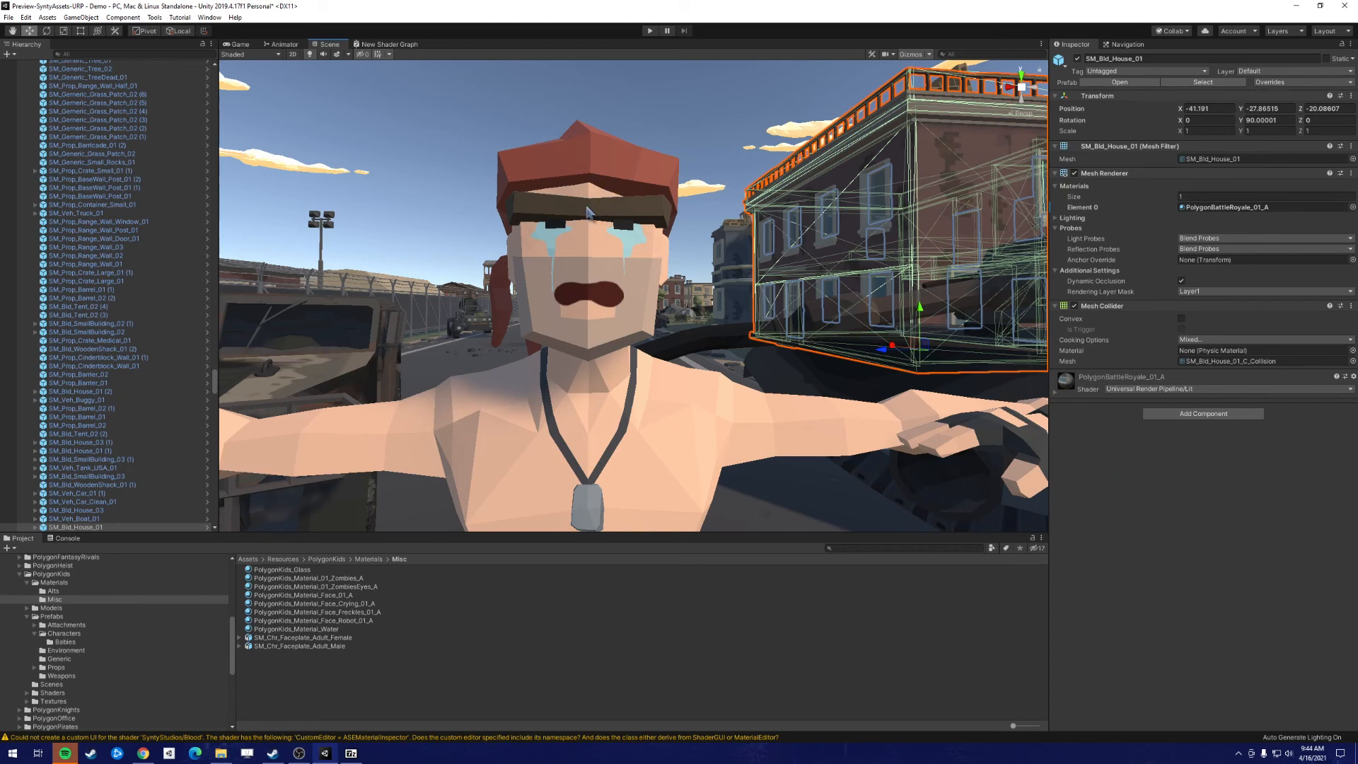